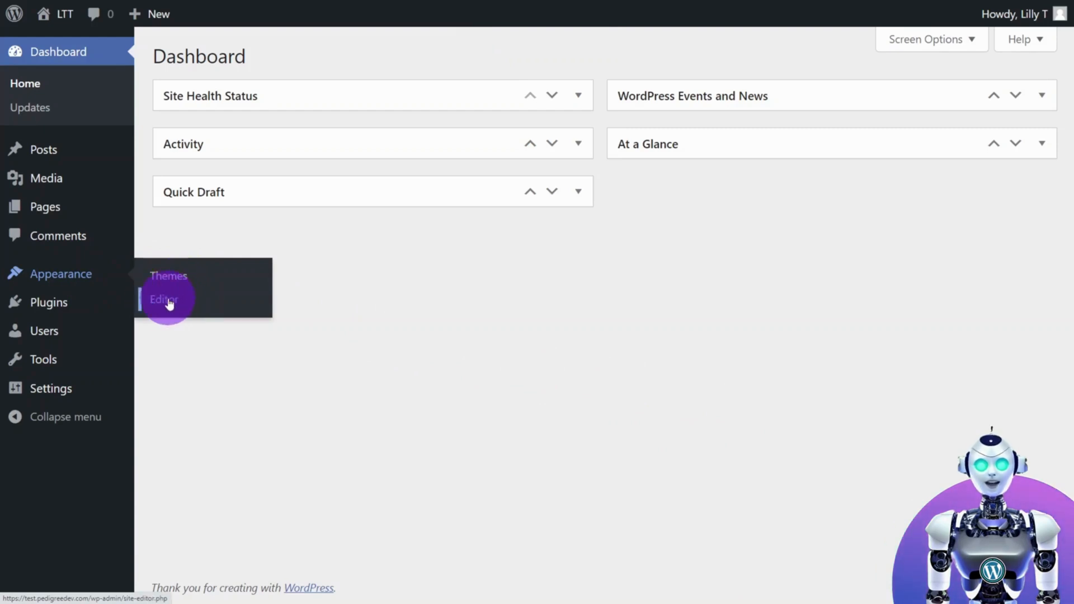
Open the site editor from Appearance and show its Patterns section with template parts.
{"action": "left_click", "coordinate": [164, 299]}
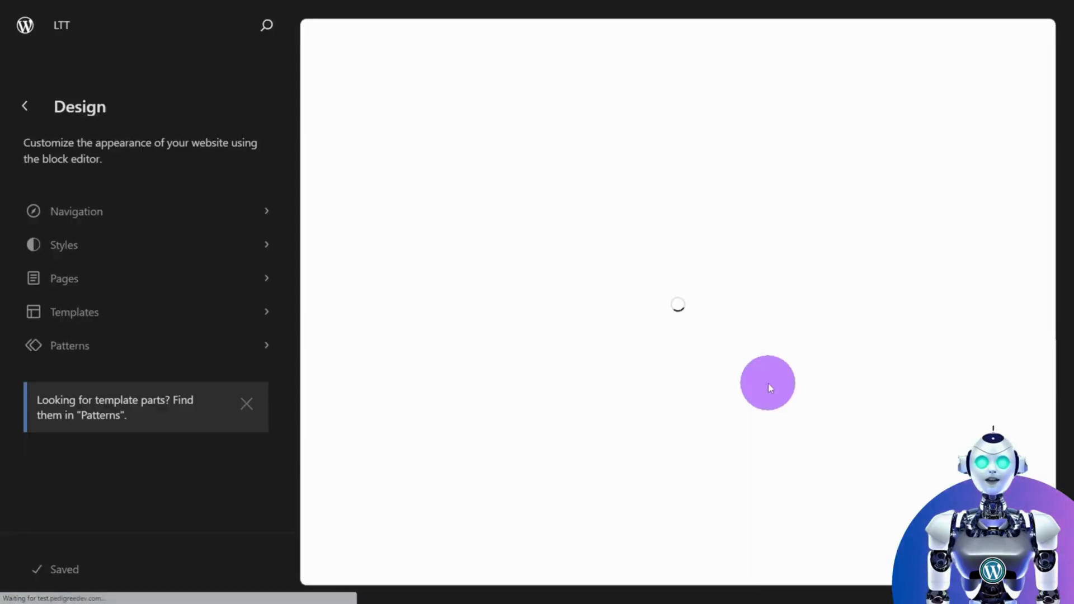
{"action": "left_click", "coordinate": [70, 345]}
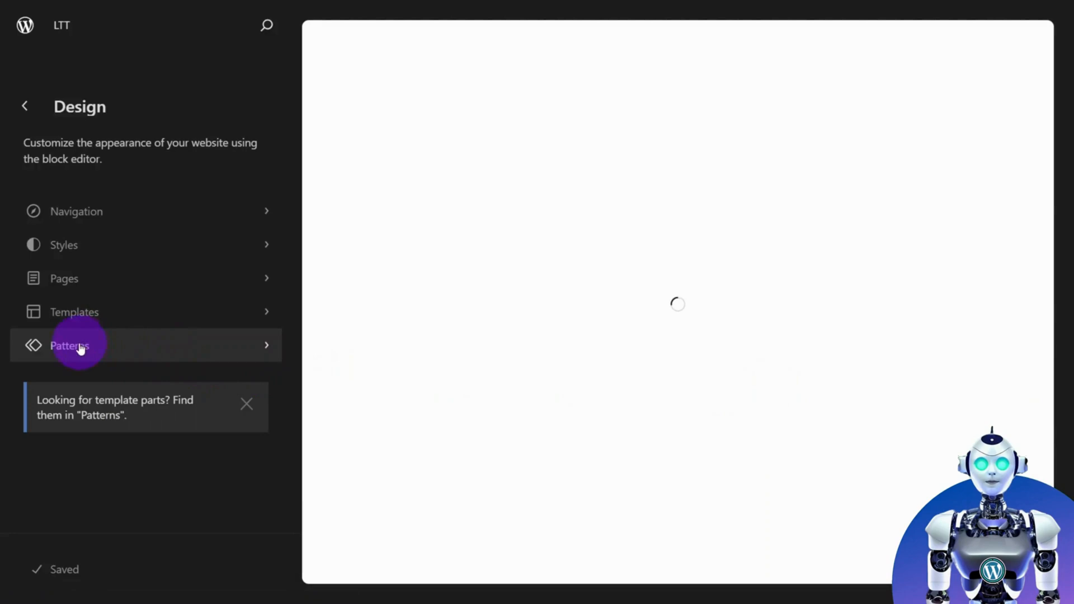
{"action": "left_click", "coordinate": [68, 345]}
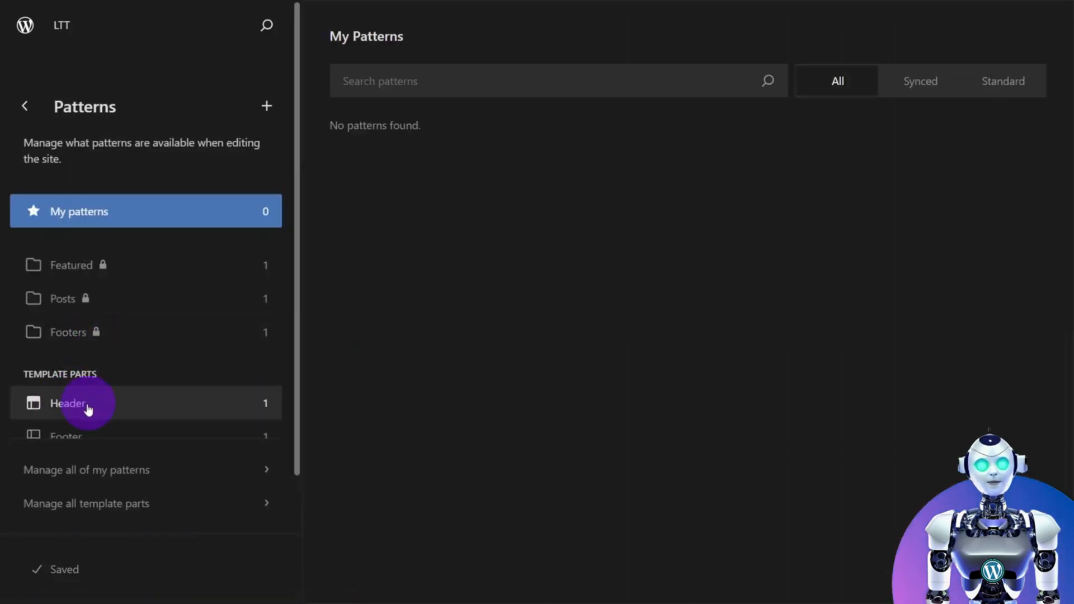
Open the Header template part and select its Site Title block's options.
{"action": "left_click", "coordinate": [68, 403]}
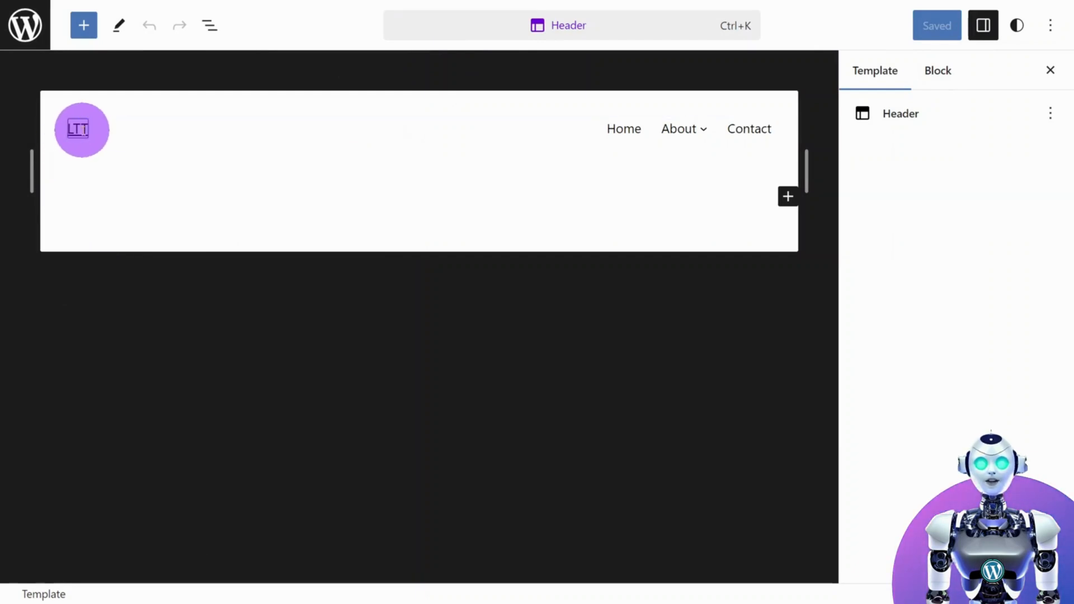
{"action": "left_click", "coordinate": [304, 89]}
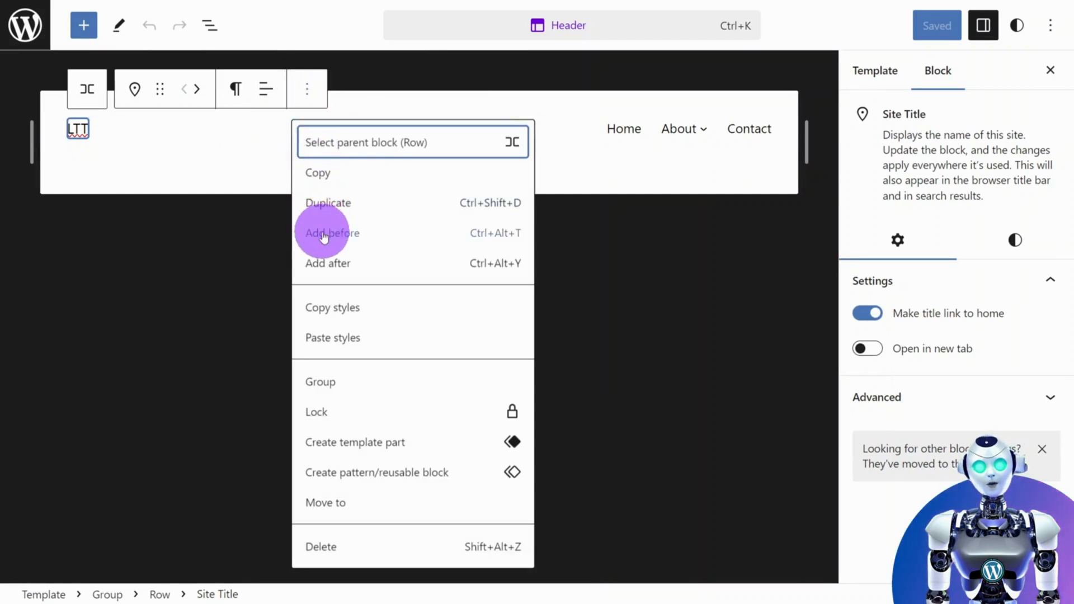
Insert a Site Logo block before the site title, searching 'Site' in the inserter.
{"action": "left_click", "coordinate": [331, 232]}
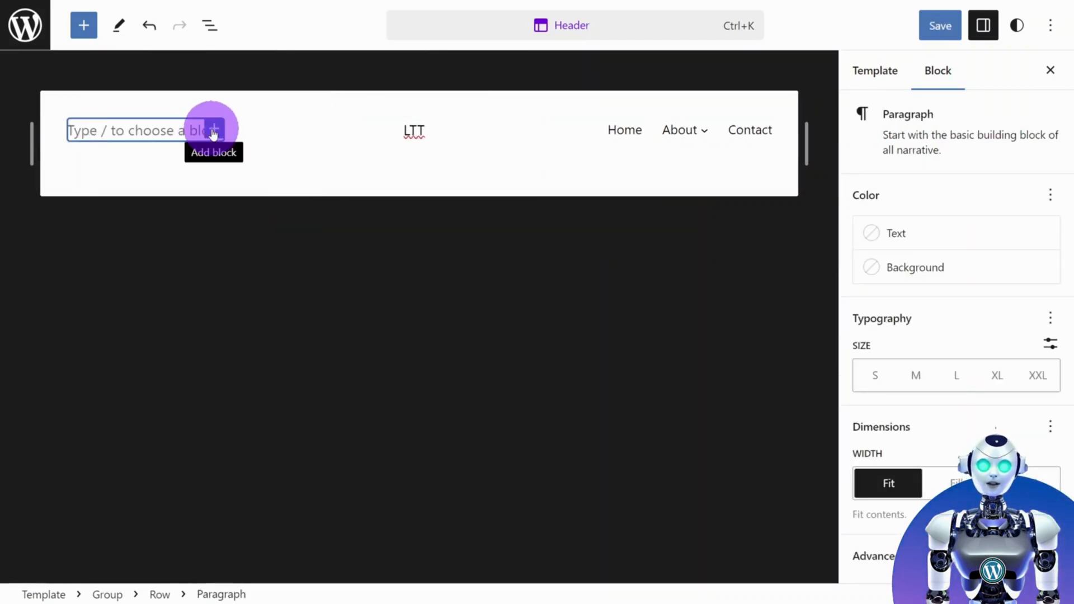
{"action": "left_click", "coordinate": [214, 129]}
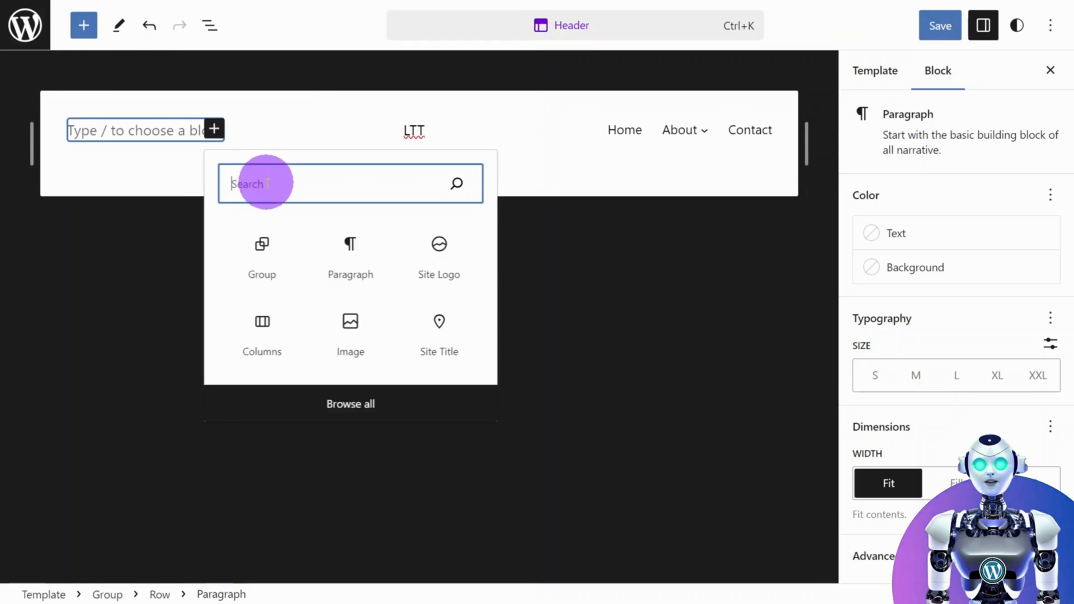
{"action": "type", "text": "Sie"}
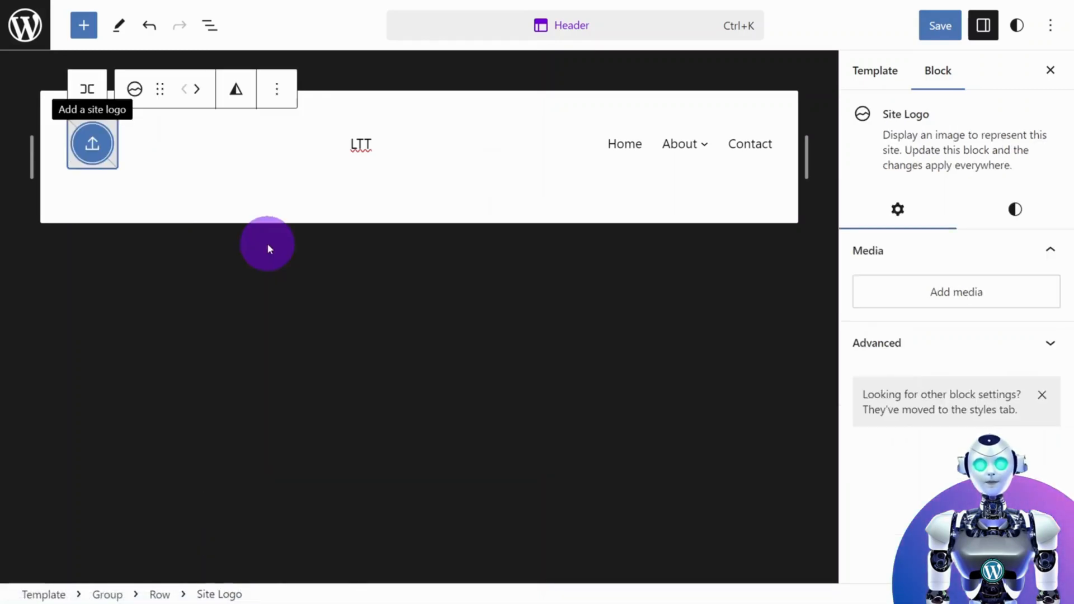
Set the Site Logo block's image to the black LTT logo from the Media Library.
{"action": "left_click", "coordinate": [91, 143]}
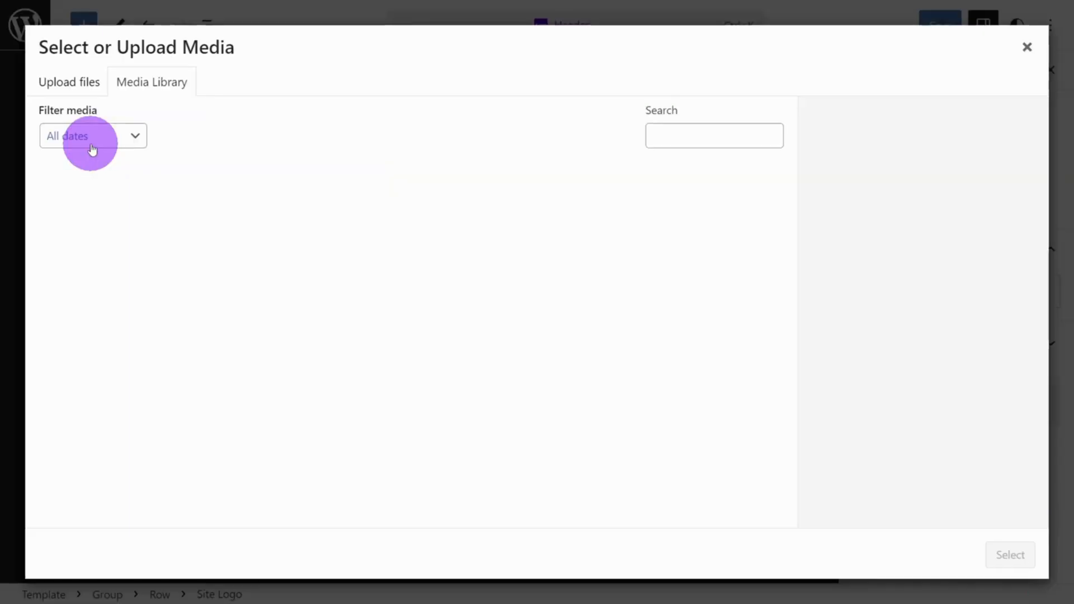
{"action": "left_click", "coordinate": [347, 222]}
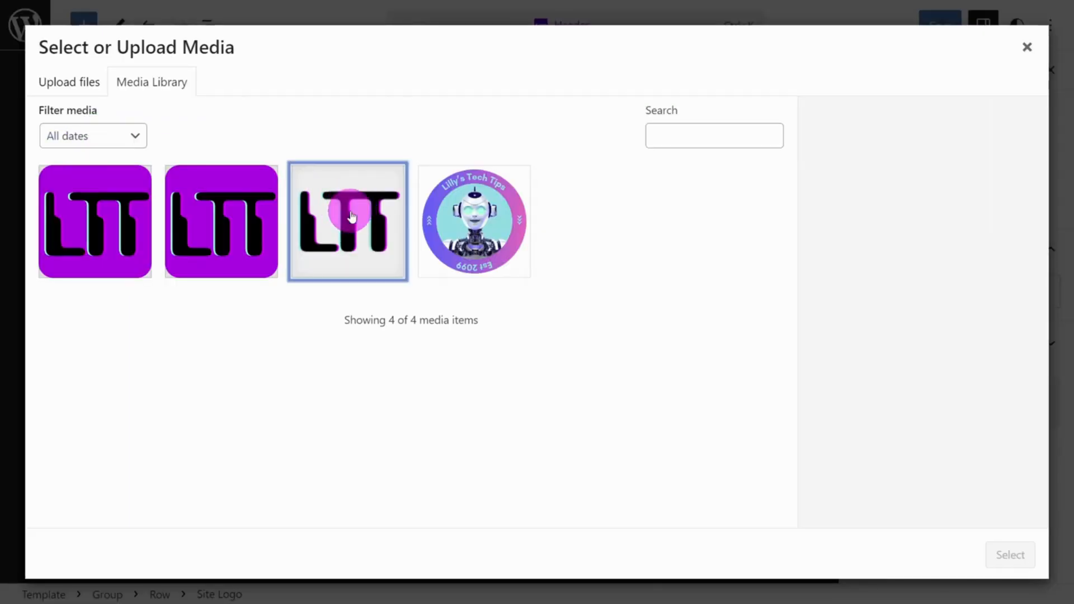
{"action": "left_click", "coordinate": [1009, 555]}
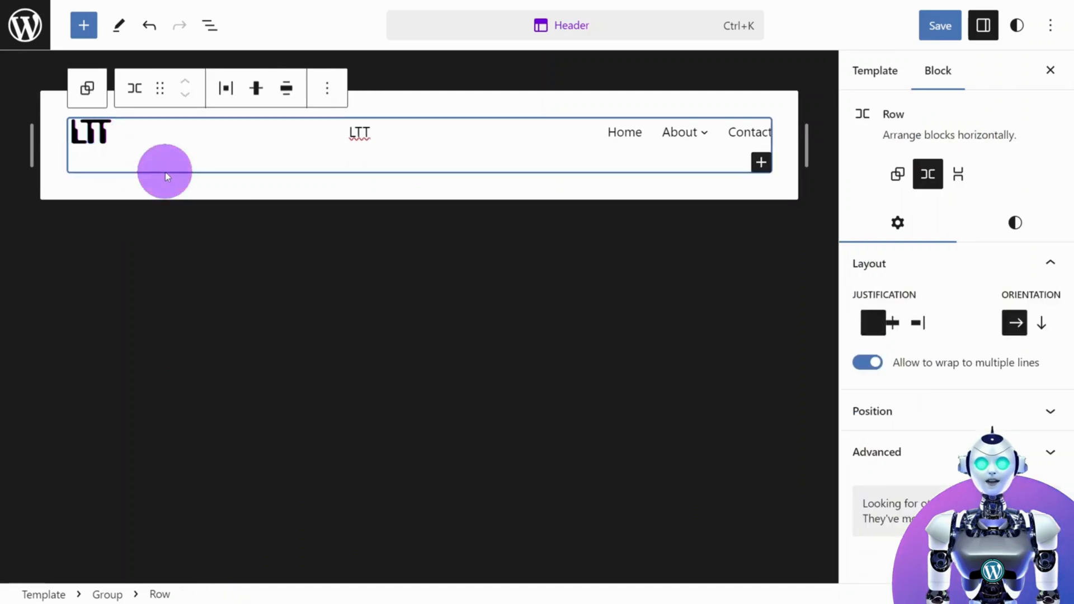
Select the header's site title and go to Customizer Site Identity showing title LTT.
{"action": "left_click", "coordinate": [359, 132]}
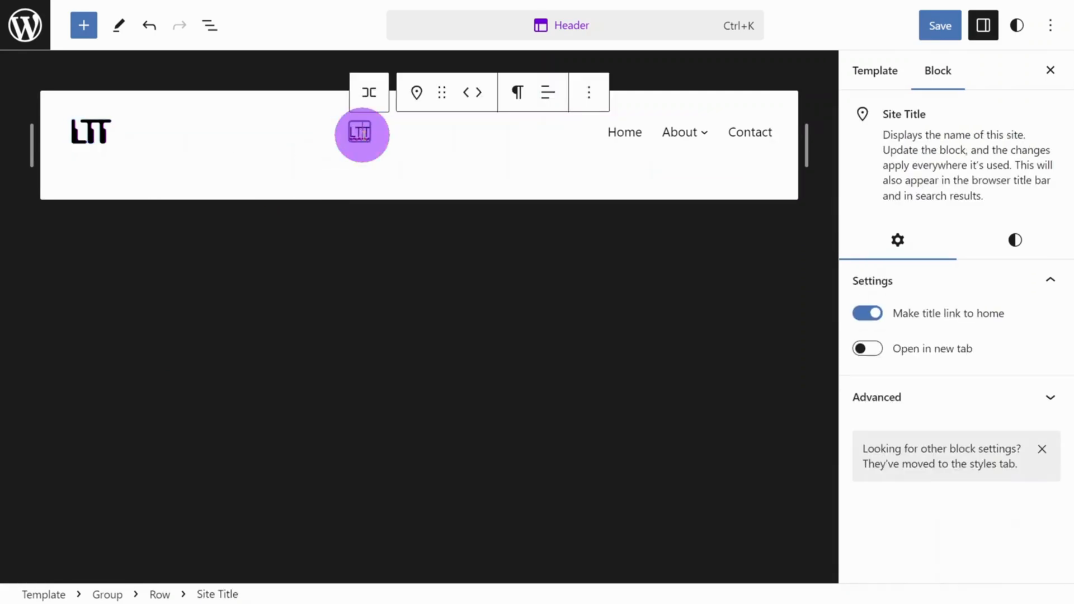
{"action": "left_click", "coordinate": [588, 92]}
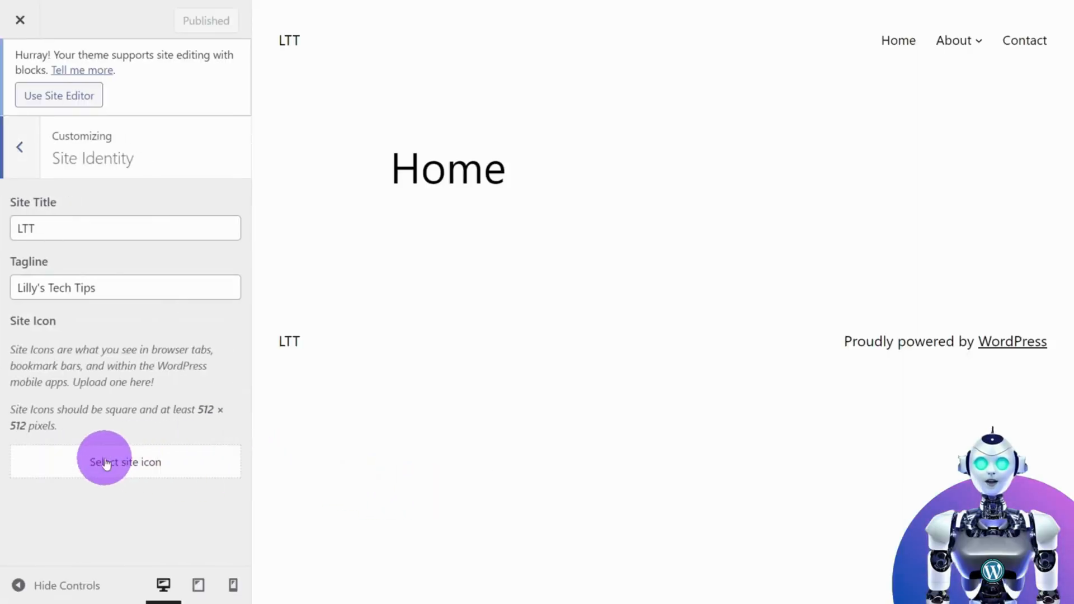
Set cropped-favicon.png, the purple LTT image, as the site icon and publish.
{"action": "left_click", "coordinate": [125, 461]}
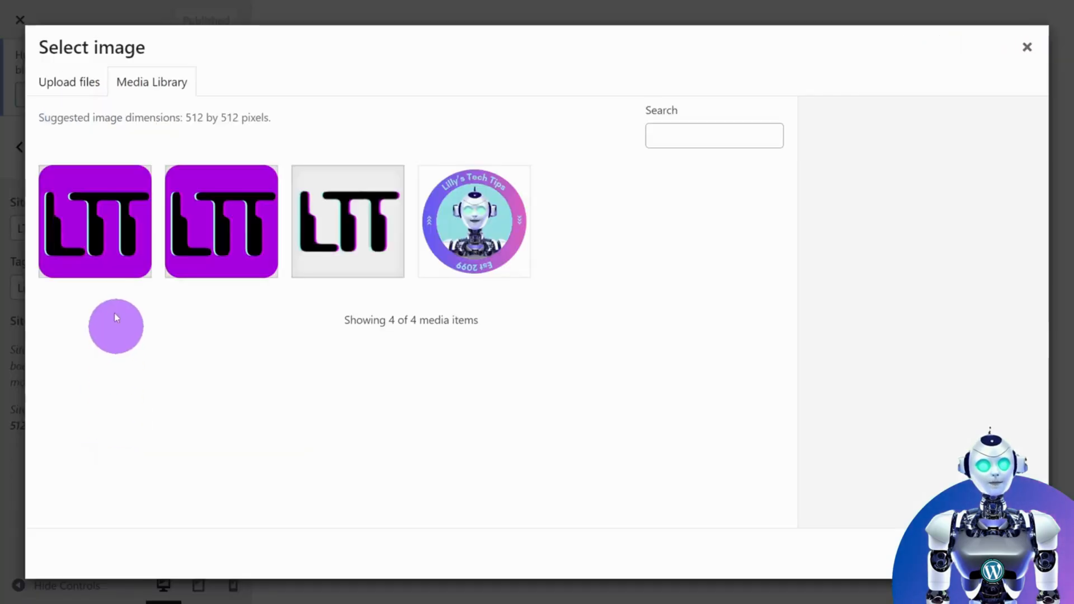
{"action": "left_click", "coordinate": [95, 222]}
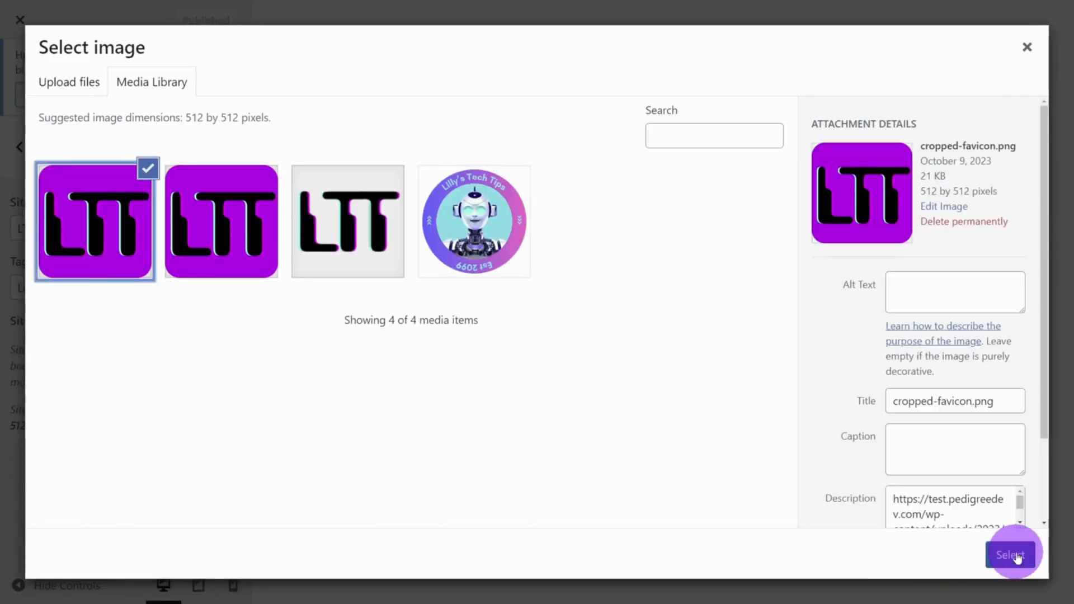
{"action": "left_click", "coordinate": [1009, 554]}
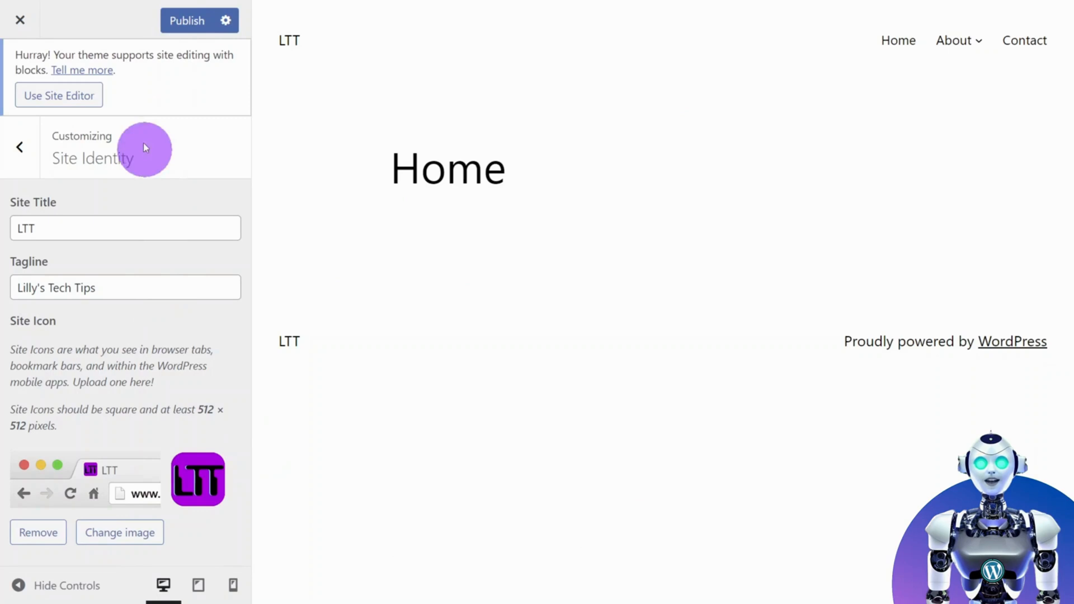
{"action": "left_click", "coordinate": [199, 20]}
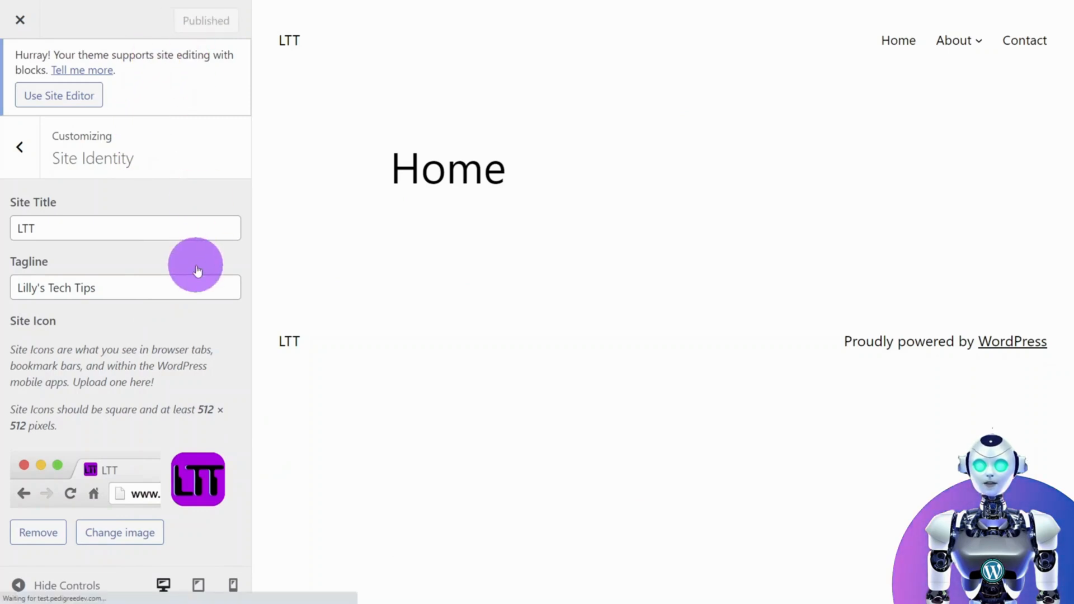